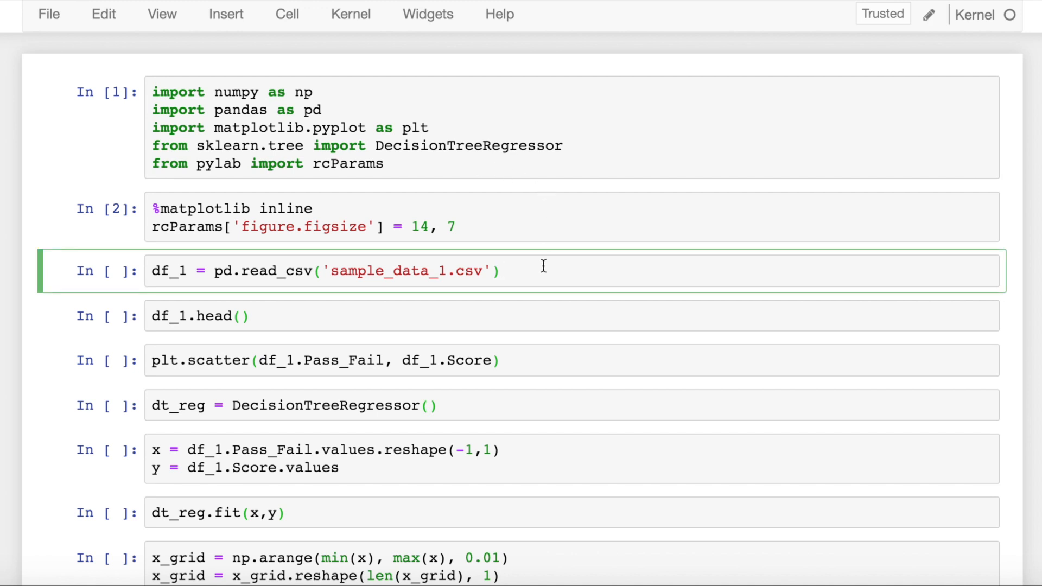
- Load sample_data_1.csv into df_1 and show its first five rows
{"action": "key", "text": "shift+enter"}
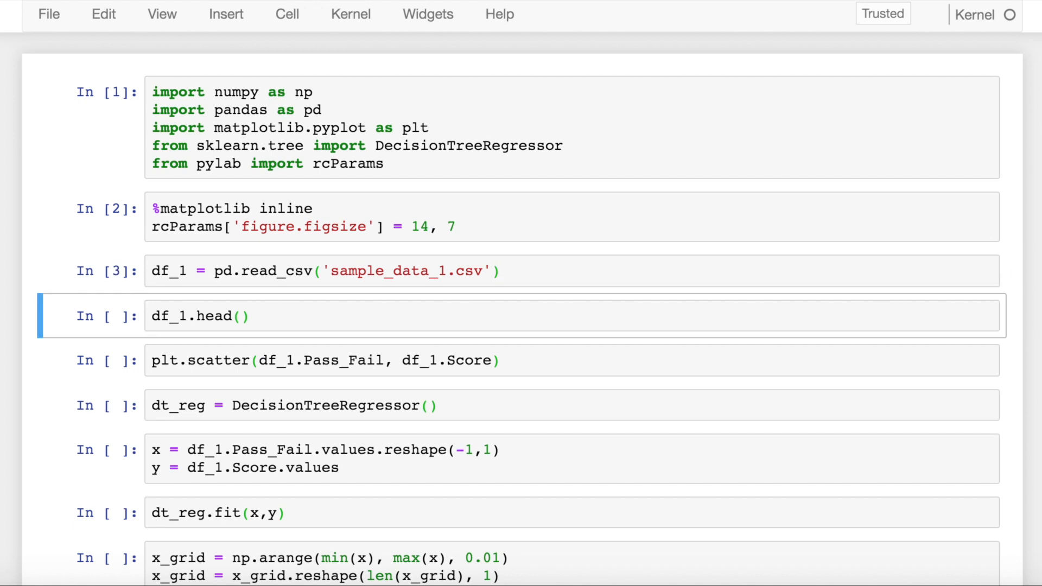
{"action": "key", "text": "shift+enter"}
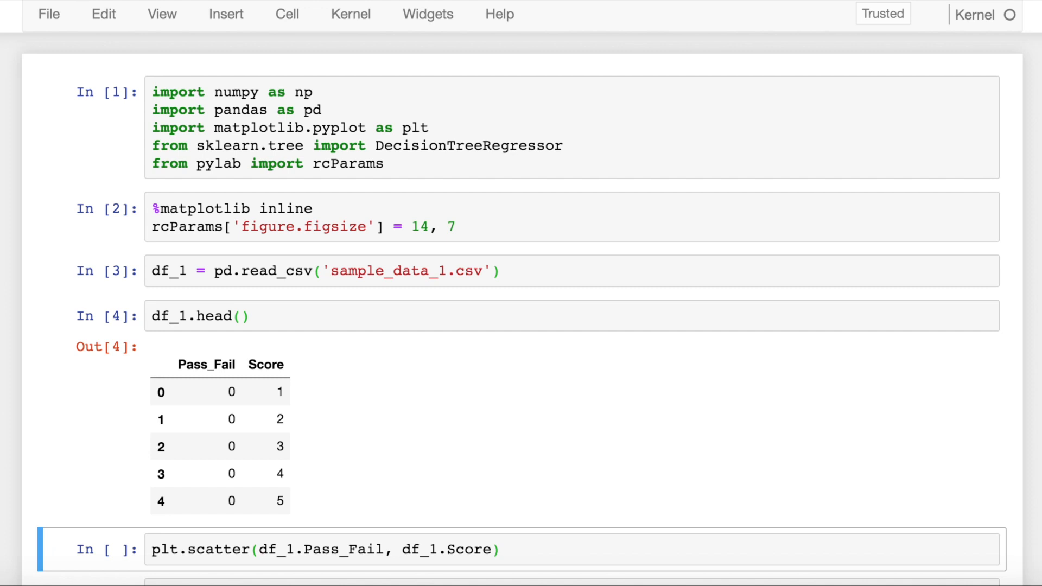
- Produce the scatter of df_1 Pass_Fail against Score with bands at 0 and 1
{"action": "key", "text": "shift+enter"}
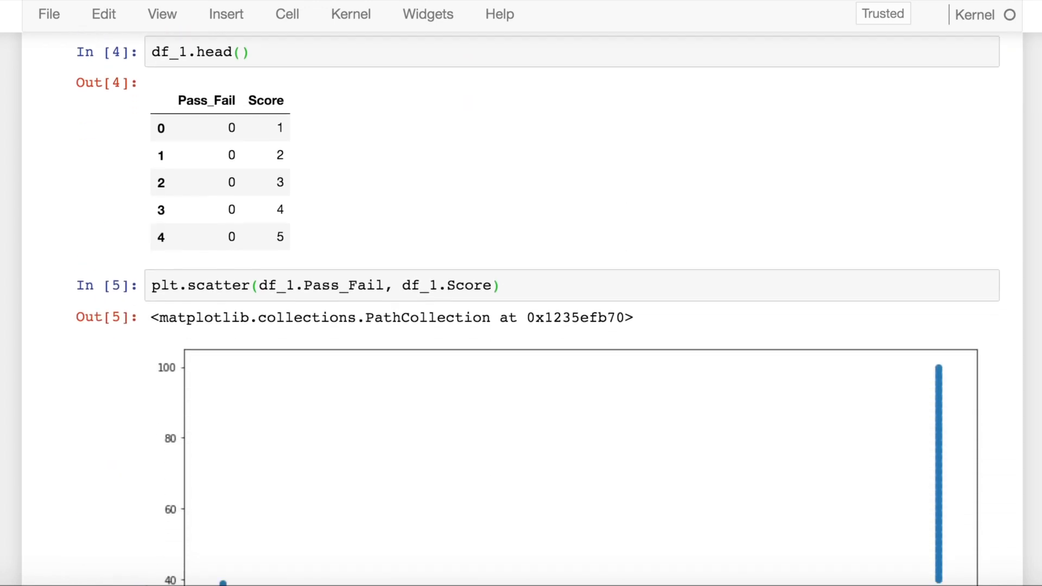
{"action": "scroll", "scroll_direction": "down", "scroll_amount": 3}
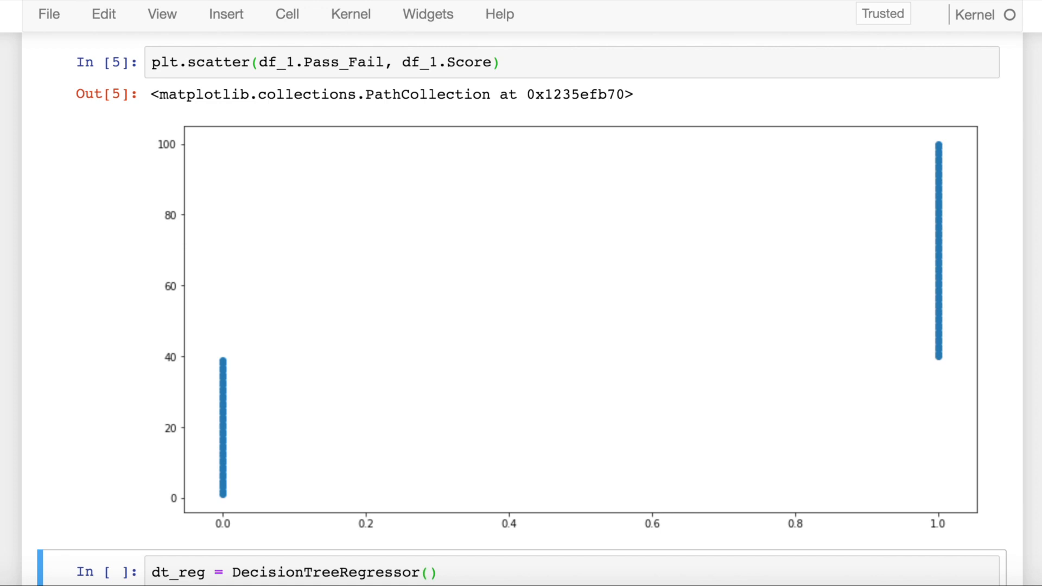
{"action": "mouse_move", "coordinate": [643, 539]}
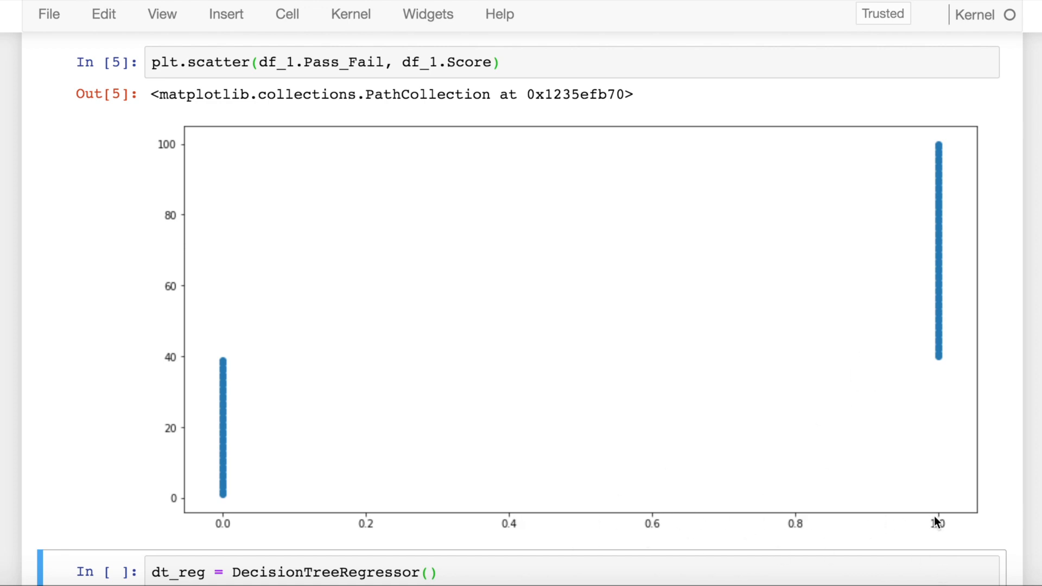
{"action": "mouse_move", "coordinate": [230, 472]}
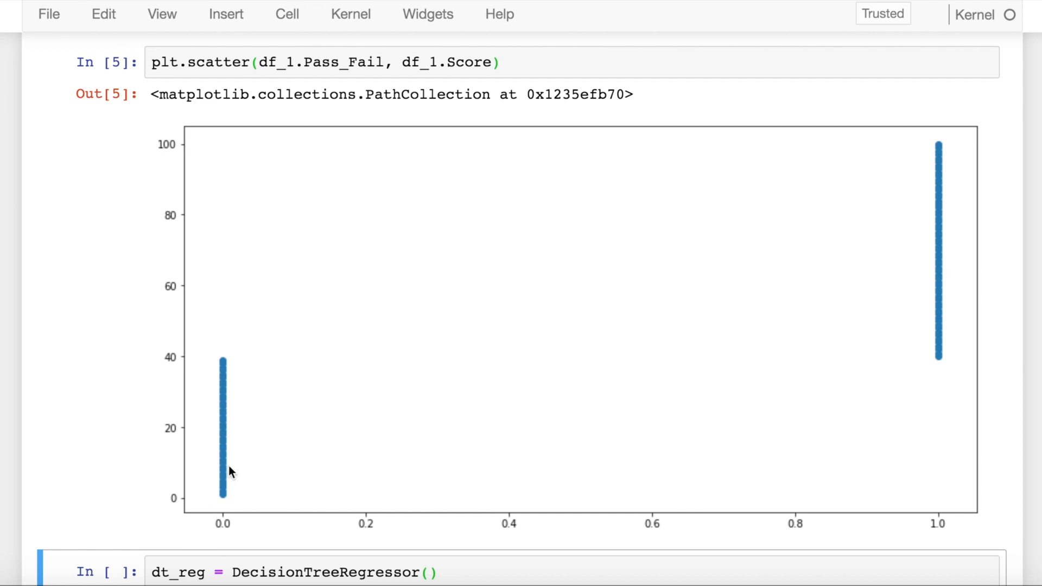
{"action": "mouse_move", "coordinate": [828, 272]}
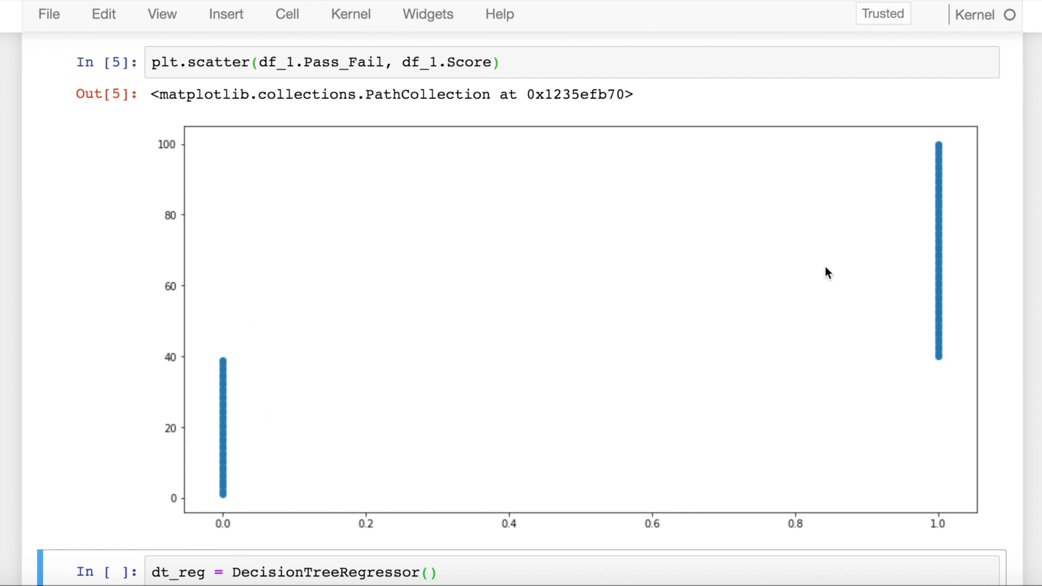
{"action": "mouse_move", "coordinate": [994, 299]}
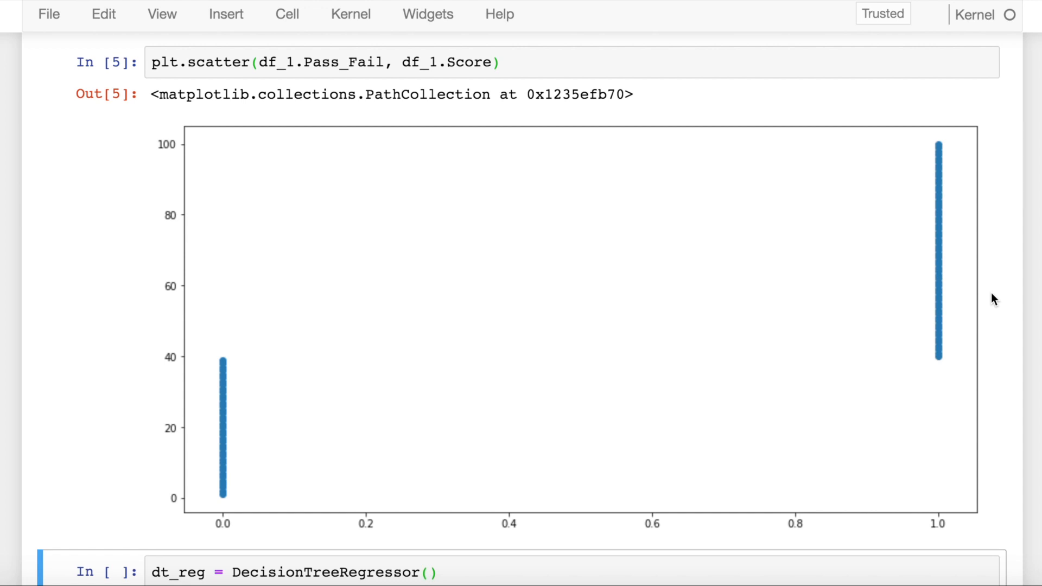
- Scroll through the x_grid plot of red points with the blue step prediction jumping 20 to 70
{"action": "scroll", "scroll_direction": "down", "scroll_amount": 3}
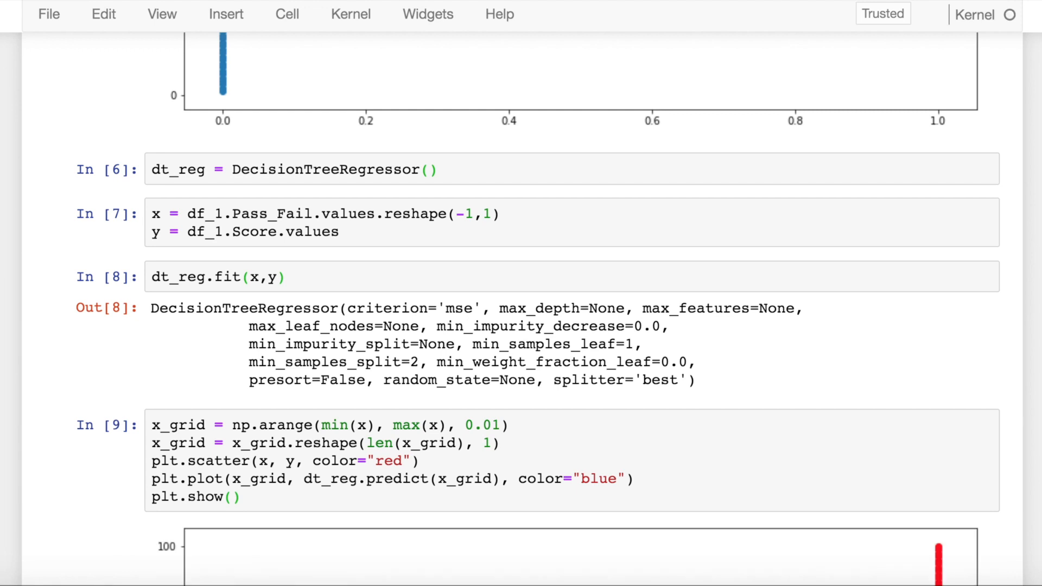
{"action": "scroll", "scroll_direction": "down", "scroll_amount": 3}
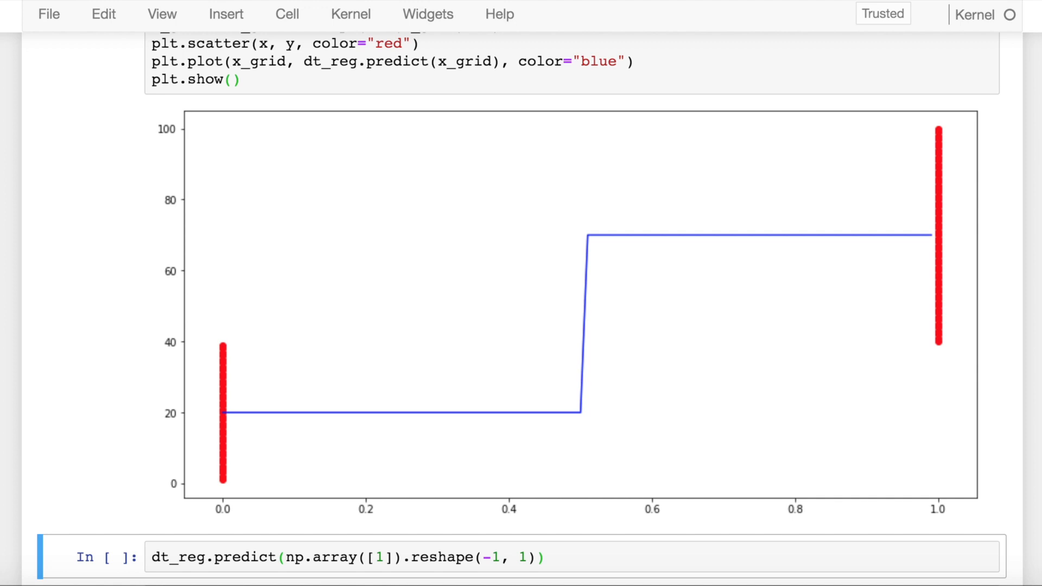
{"action": "mouse_move", "coordinate": [623, 417]}
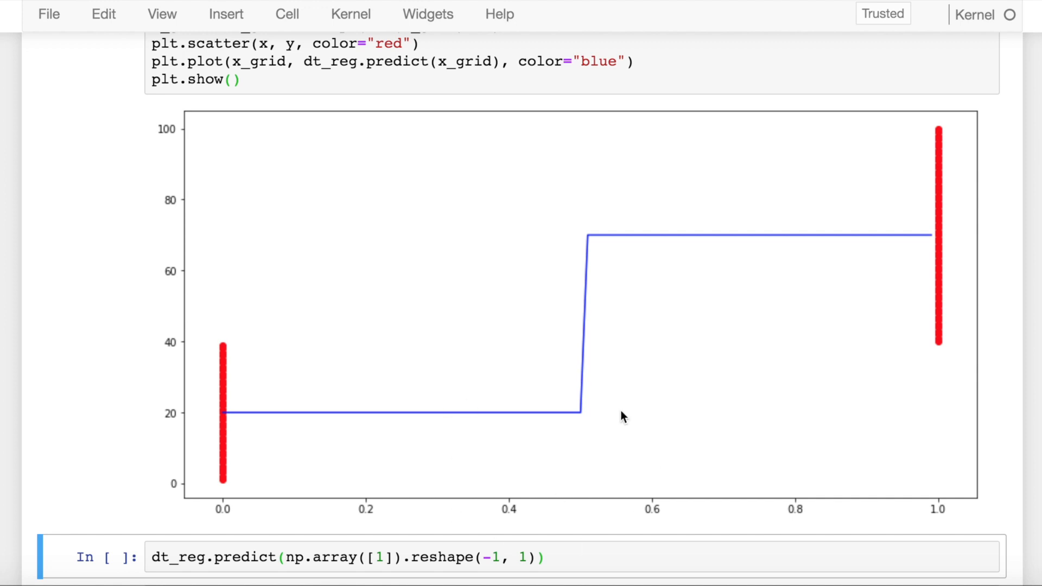
{"action": "mouse_move", "coordinate": [587, 434]}
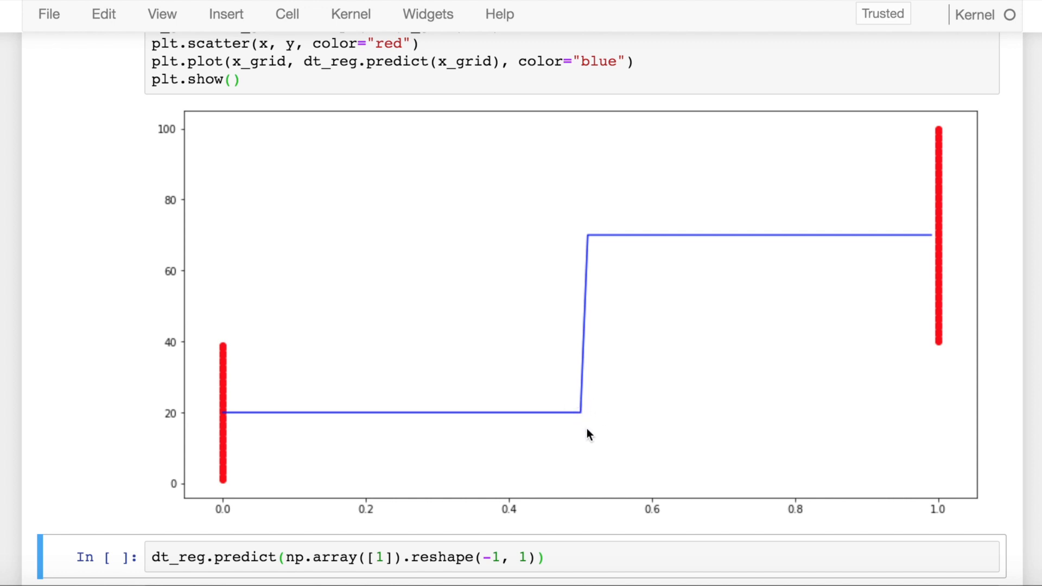
{"action": "mouse_move", "coordinate": [247, 352]}
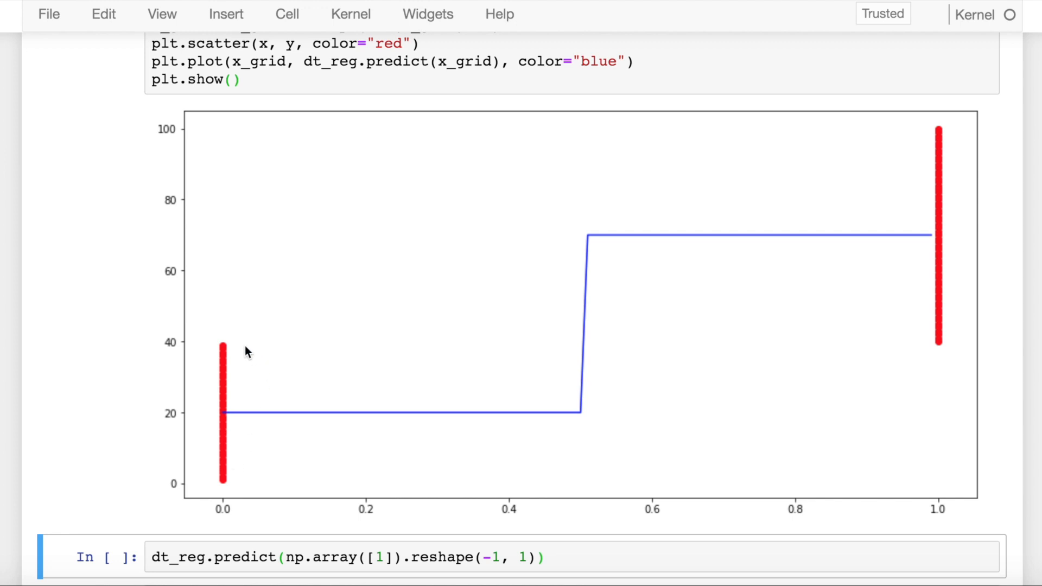
{"action": "mouse_move", "coordinate": [250, 387]}
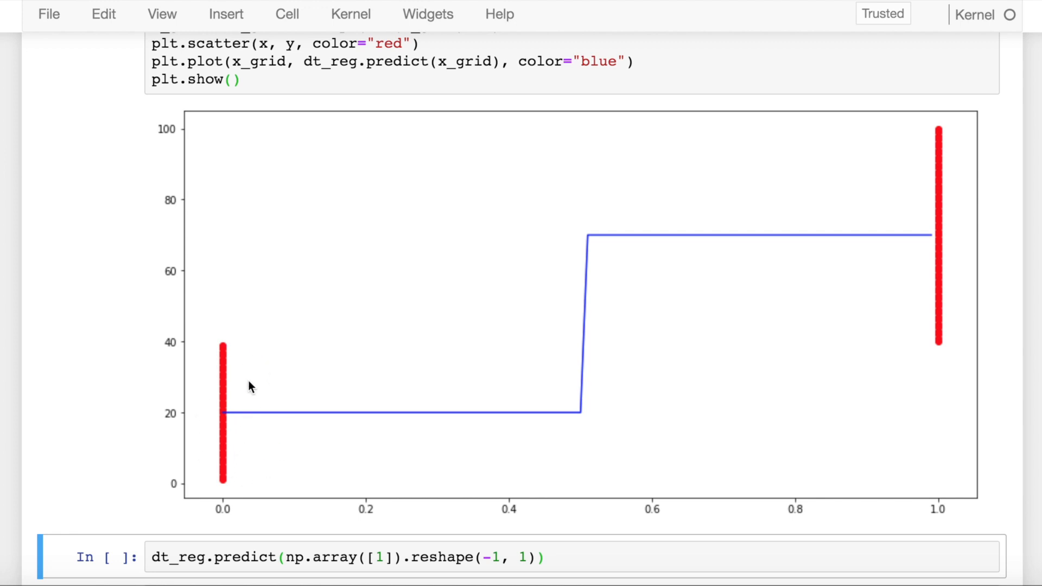
{"action": "mouse_move", "coordinate": [265, 407]}
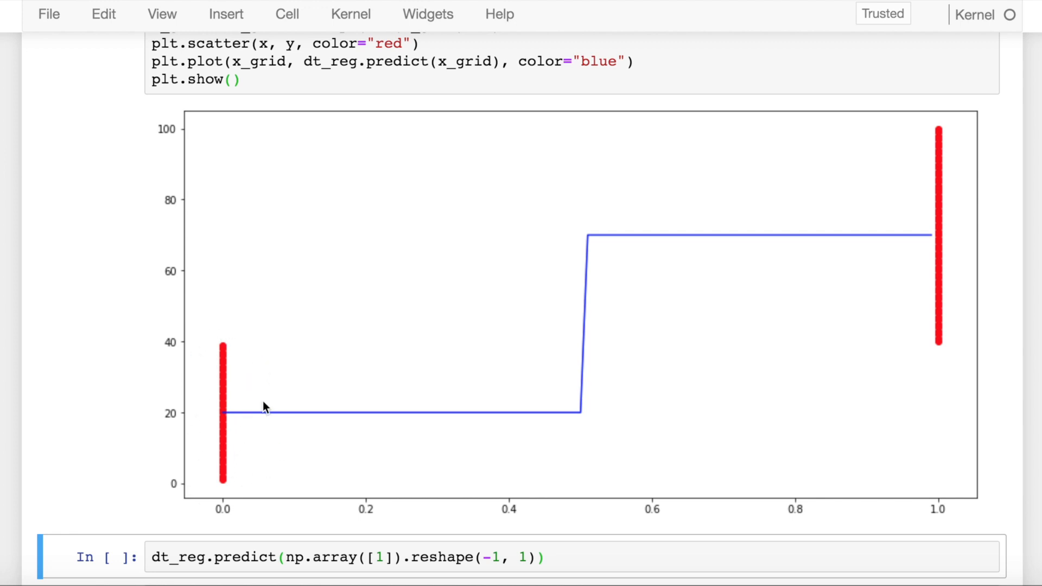
{"action": "mouse_move", "coordinate": [269, 383]}
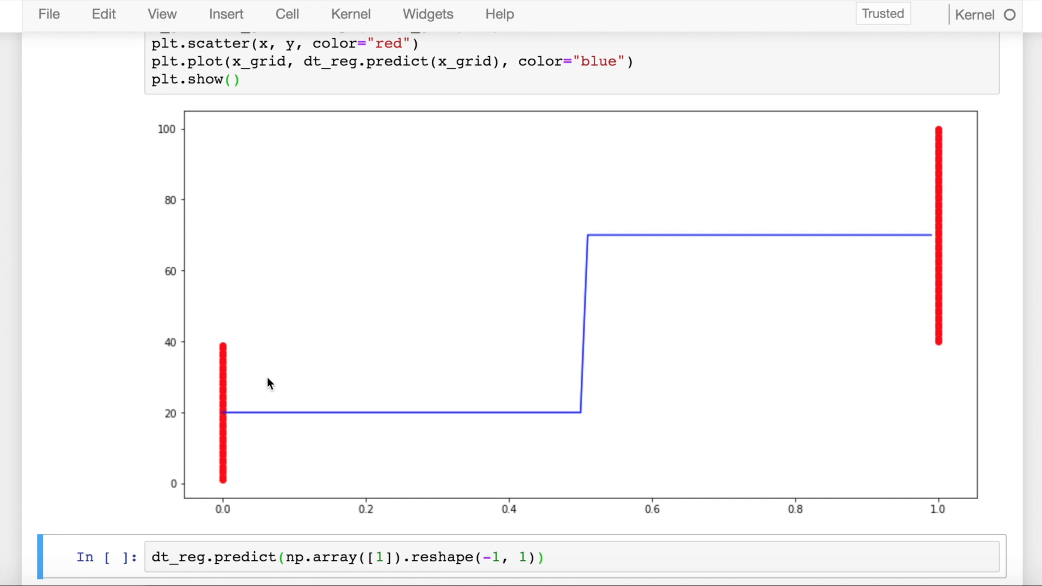
{"action": "mouse_move", "coordinate": [222, 373]}
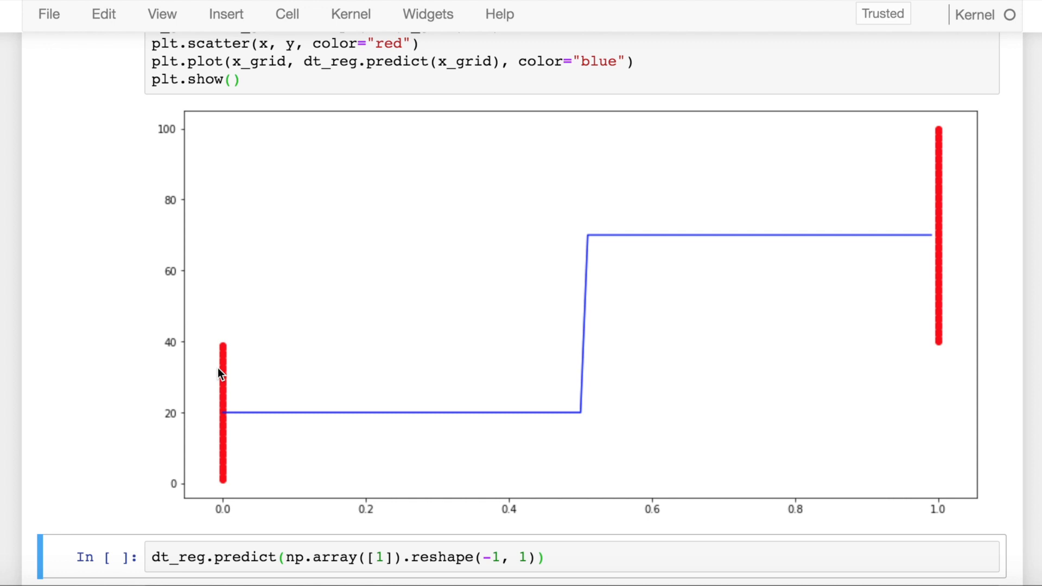
{"action": "mouse_move", "coordinate": [252, 431]}
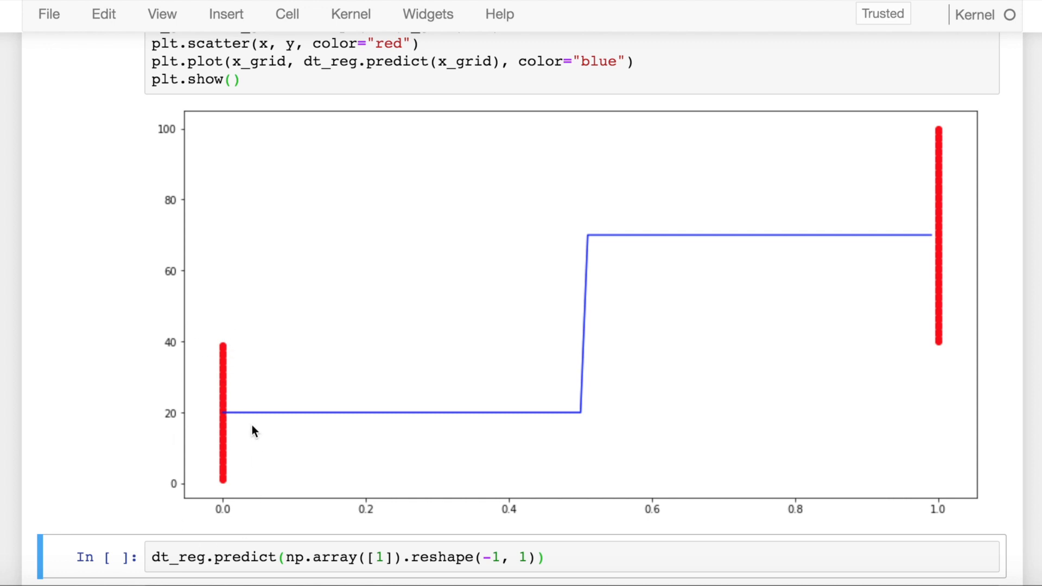
{"action": "mouse_move", "coordinate": [230, 354]}
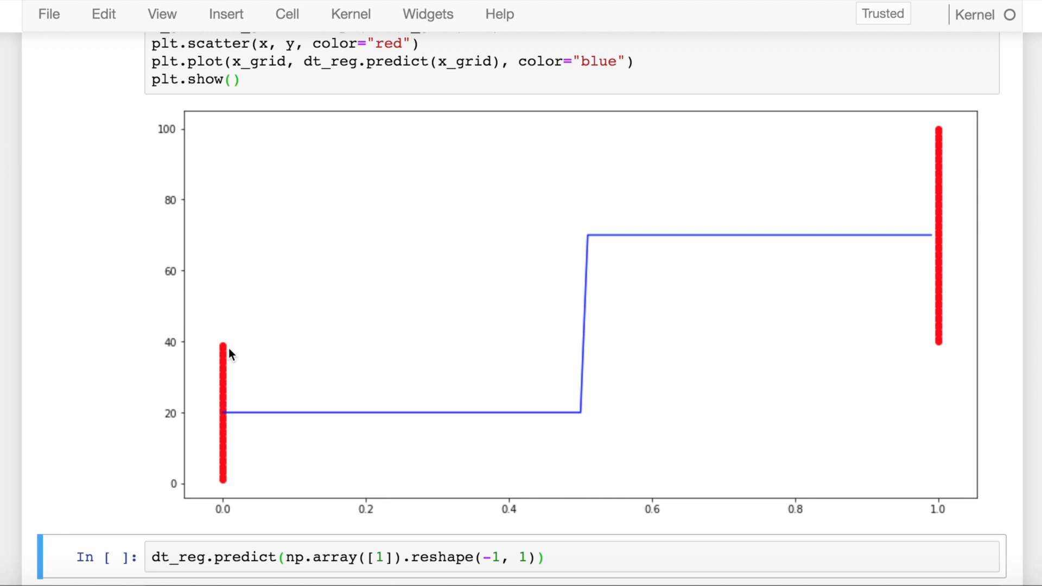
{"action": "mouse_move", "coordinate": [256, 380]}
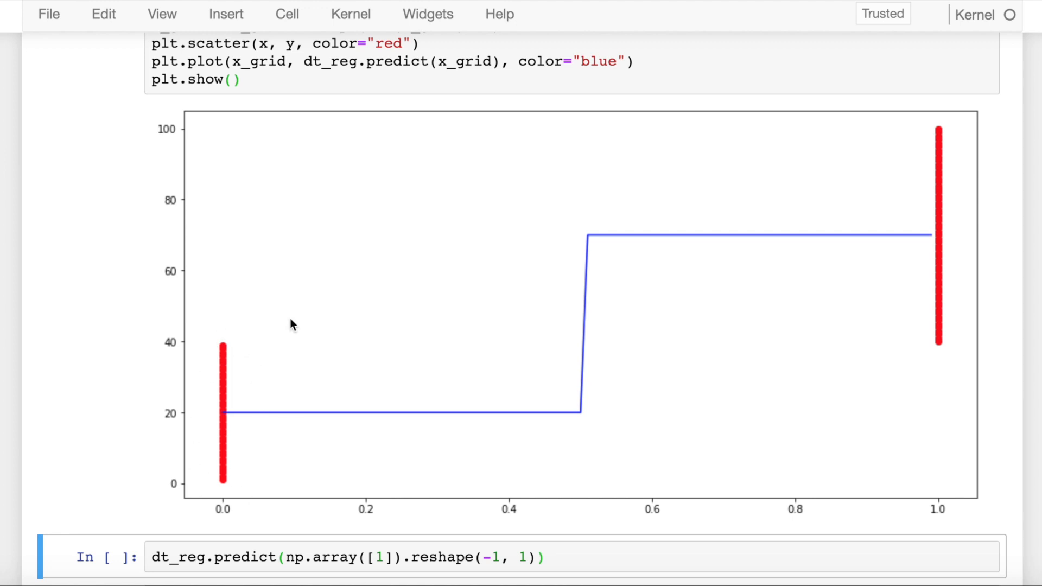
{"action": "mouse_move", "coordinate": [907, 88]}
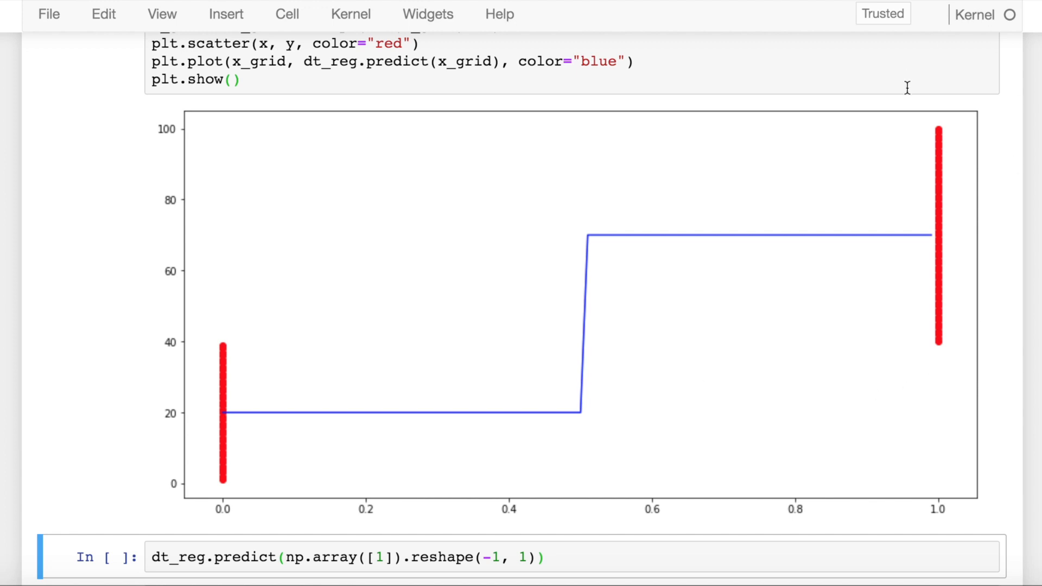
{"action": "mouse_move", "coordinate": [945, 130]}
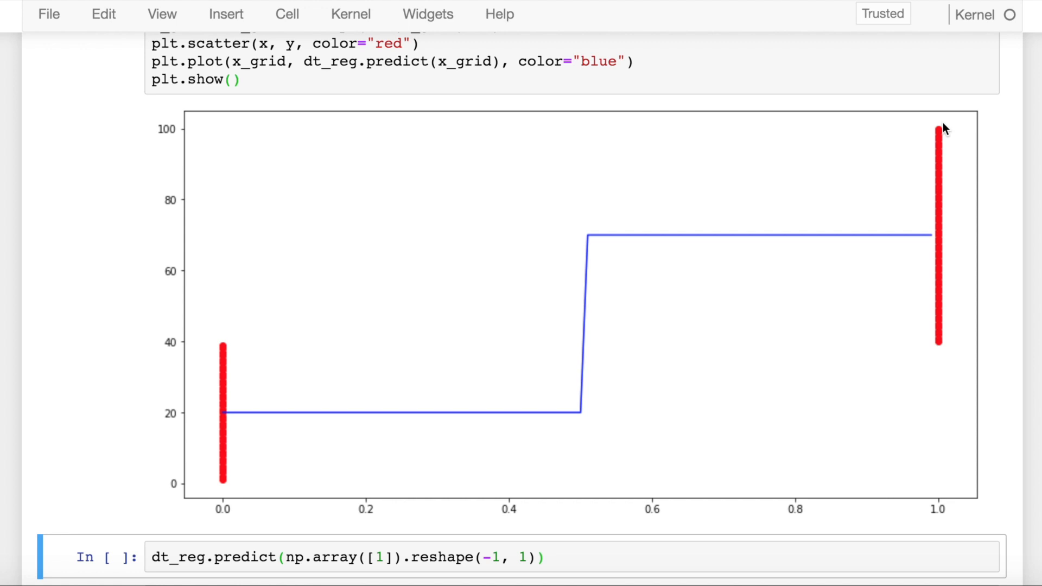
{"action": "mouse_move", "coordinate": [965, 103]}
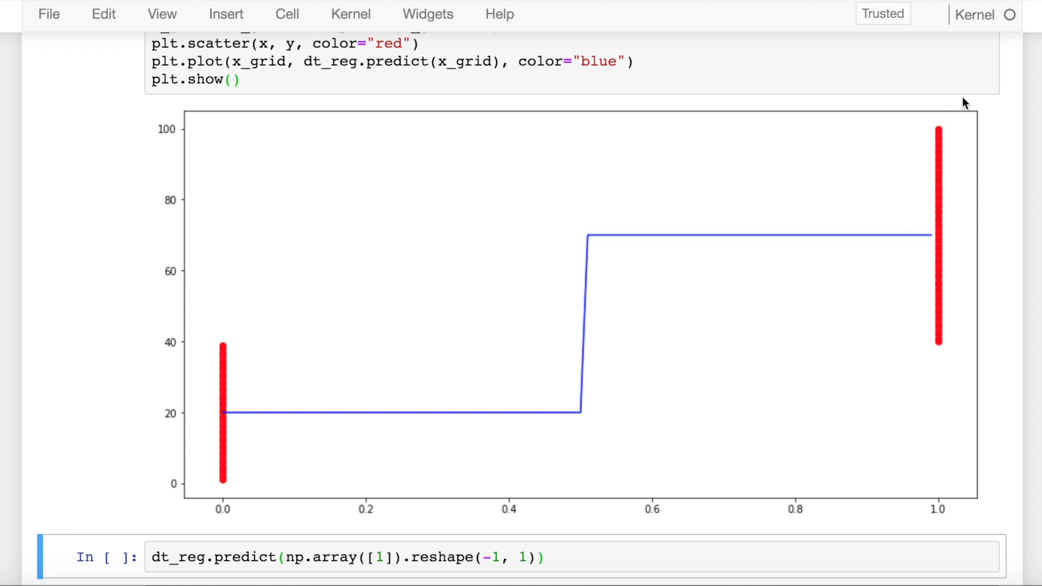
{"action": "mouse_move", "coordinate": [926, 389]}
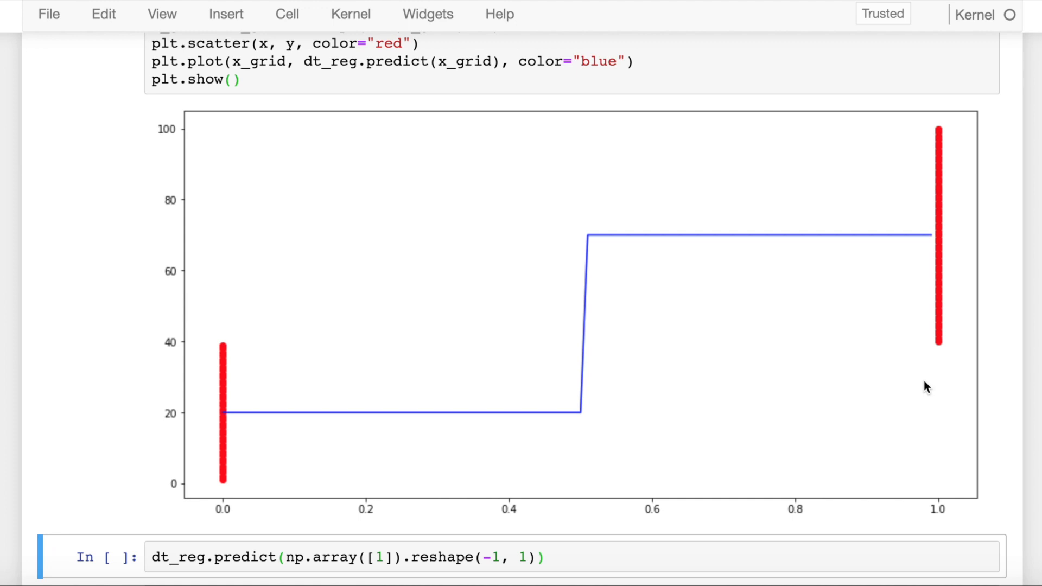
- Scroll to the dt_reg.predict outputs of 70 for input 1 and 20 for input 0
{"action": "scroll", "scroll_direction": "down", "scroll_amount": 3}
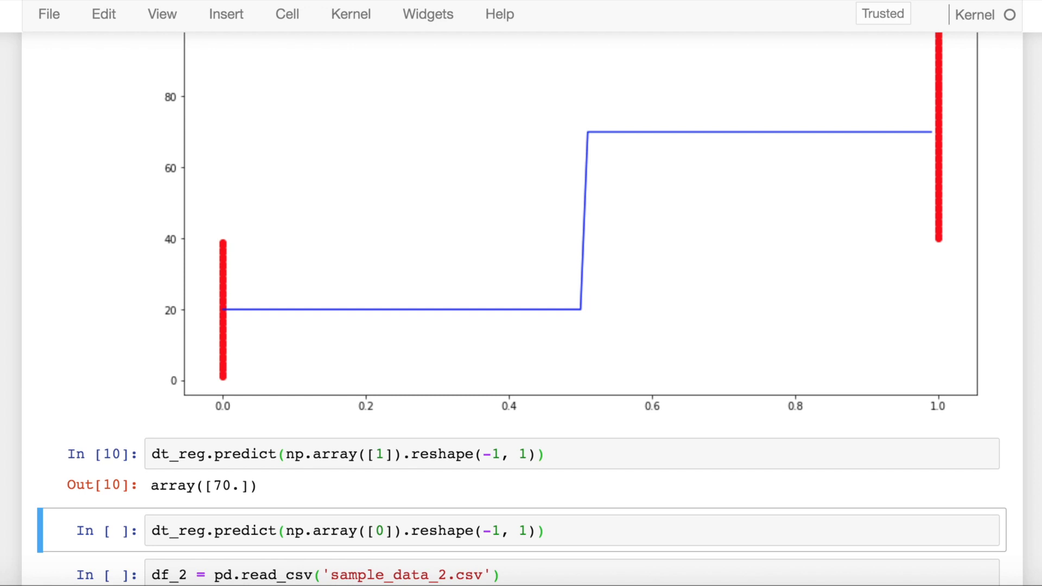
{"action": "mouse_move", "coordinate": [440, 499]}
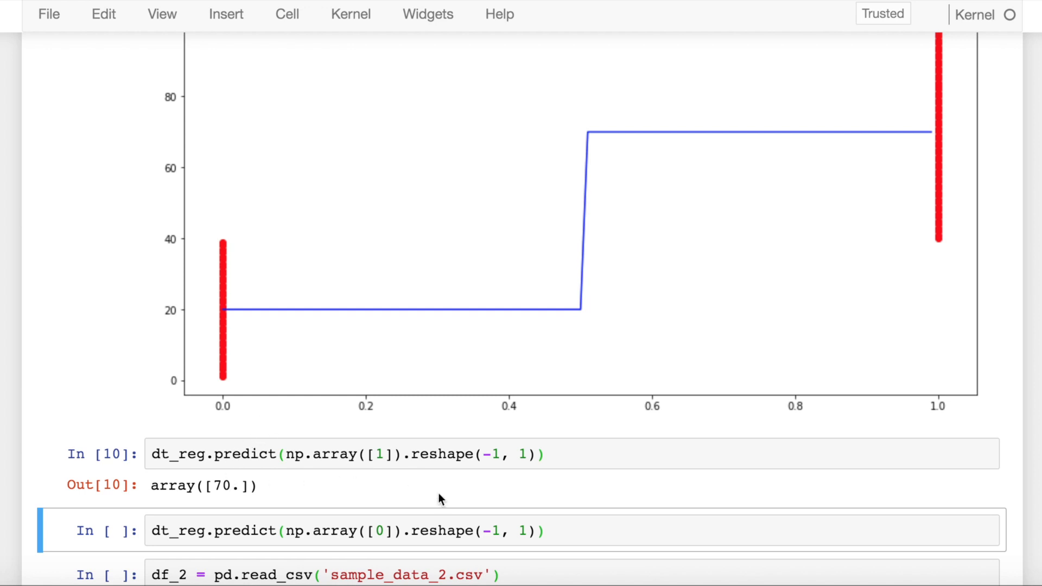
{"action": "mouse_move", "coordinate": [987, 186]}
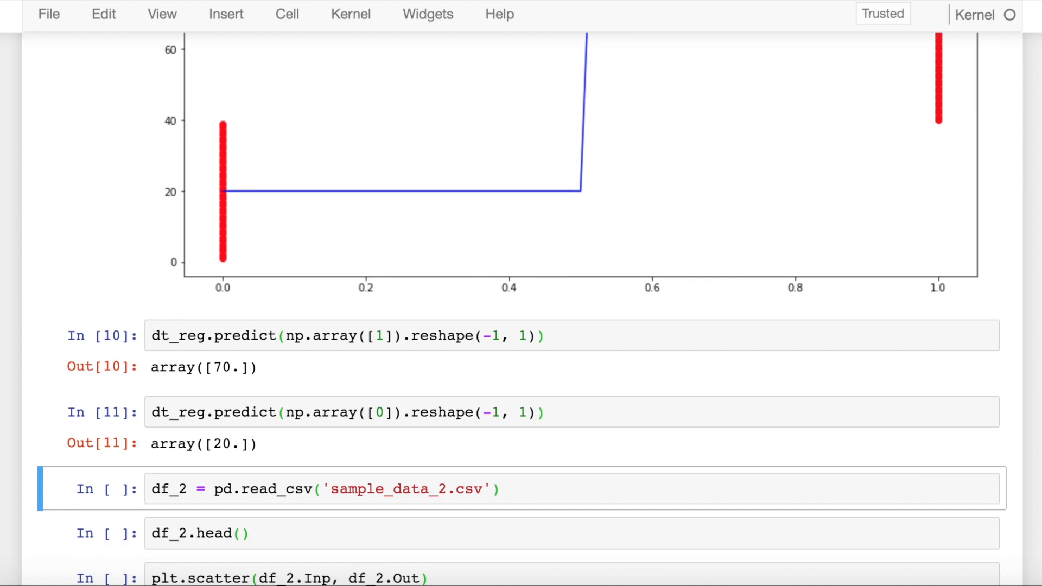
- Load sample_data_2.csv into a dataframe and view its first rows
{"action": "key", "text": "shift+enter"}
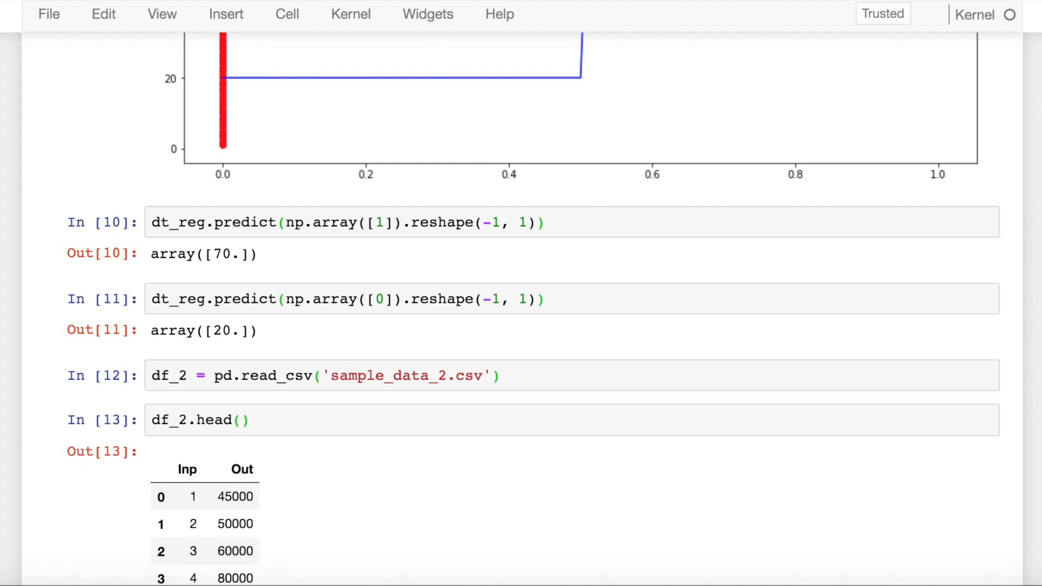
{"action": "scroll", "scroll_direction": "down", "scroll_amount": 3}
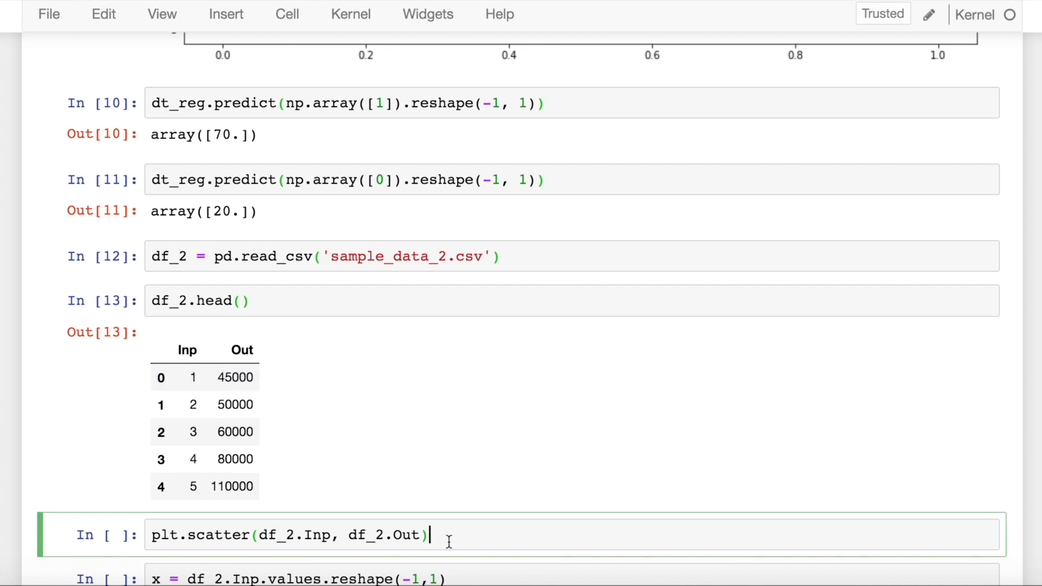
- Plot the second dataset's Inp against Out scatter and move on to the refit cells
{"action": "key", "text": "shift+enter"}
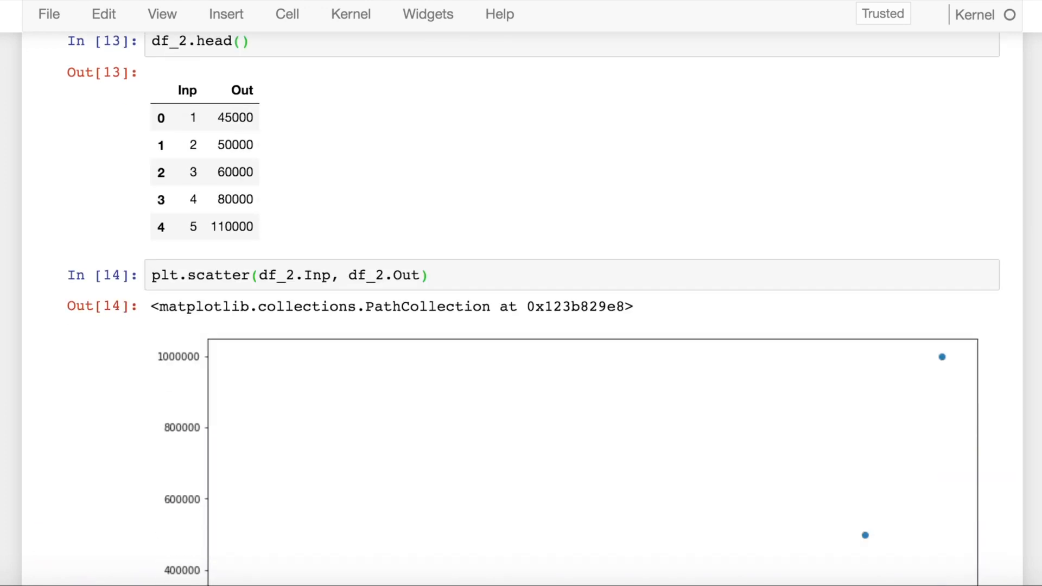
{"action": "scroll", "scroll_direction": "down", "scroll_amount": 3}
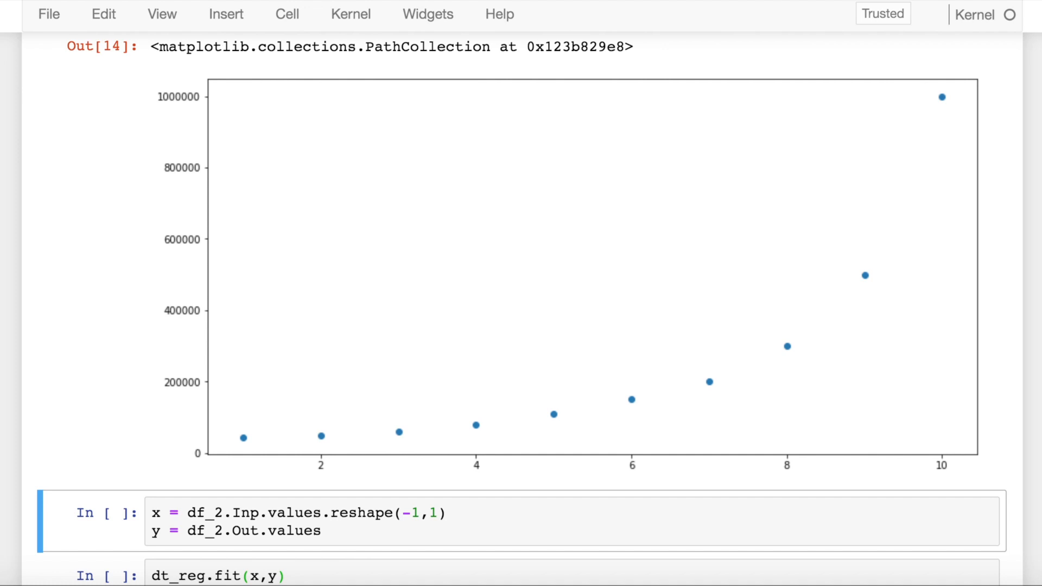
{"action": "scroll", "scroll_direction": "down", "scroll_amount": 3}
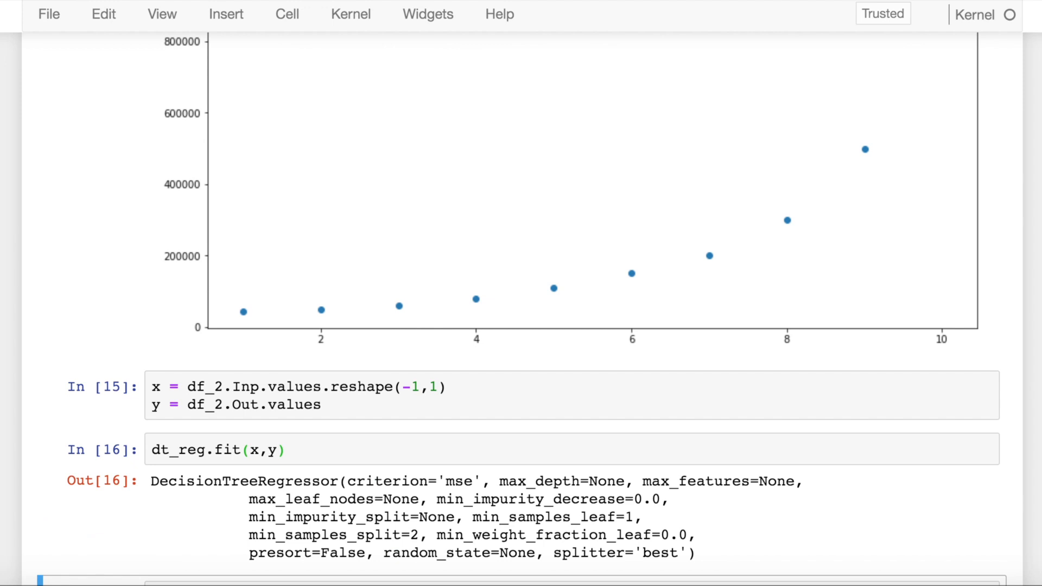
- Show the staircase fit and get predictions 1000000 for 9.9 and 500000 for 8.9
{"action": "scroll", "scroll_direction": "down", "scroll_amount": 3}
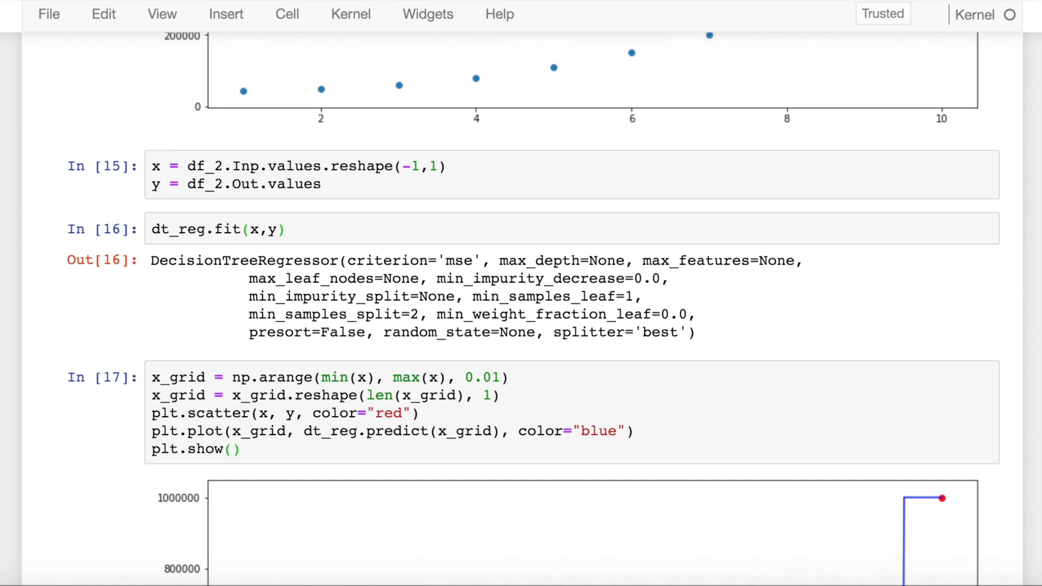
{"action": "scroll", "scroll_direction": "down", "scroll_amount": 3}
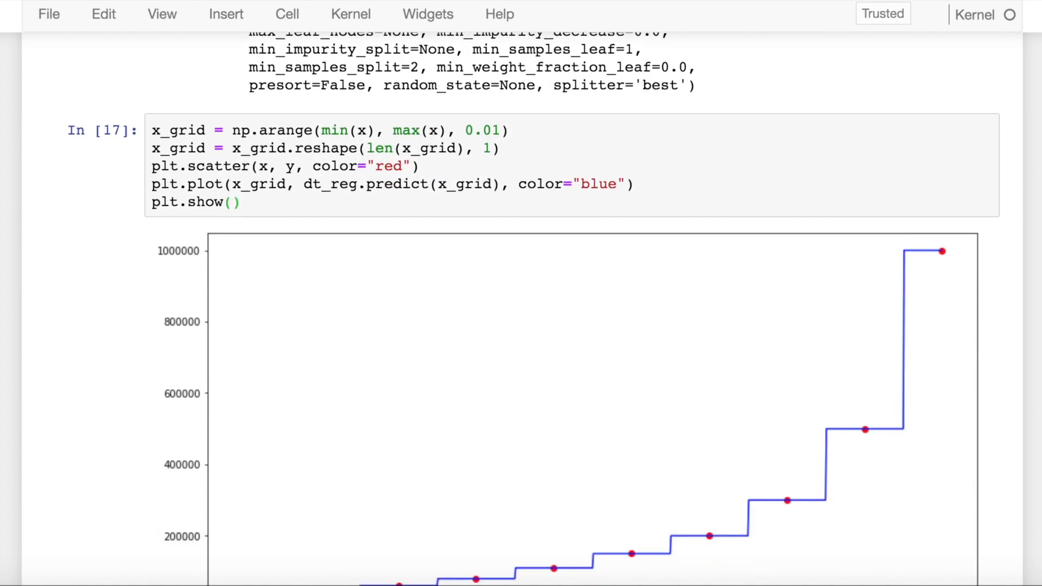
{"action": "scroll", "scroll_direction": "down", "scroll_amount": 3}
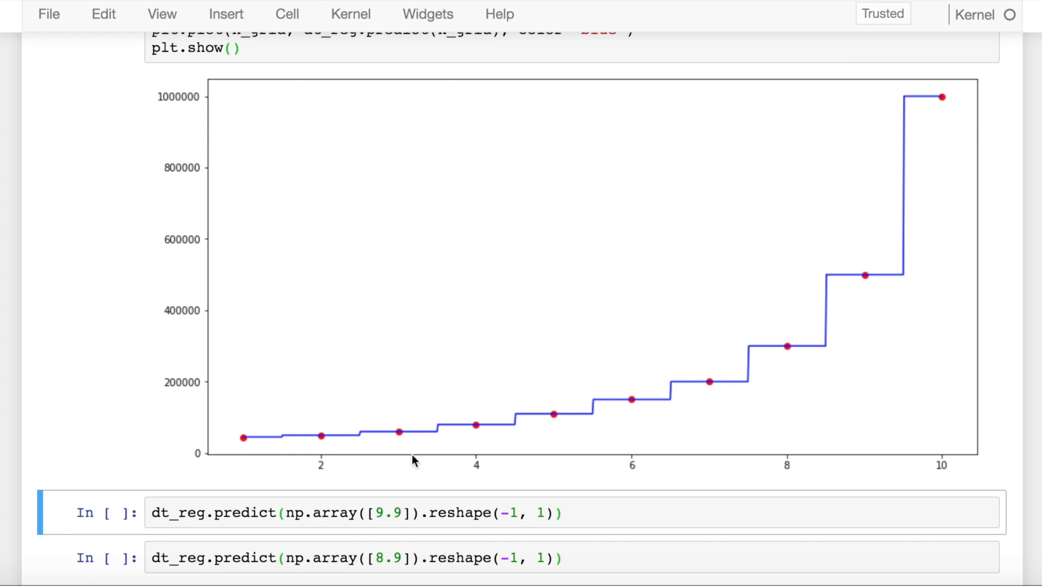
{"action": "mouse_move", "coordinate": [407, 449]}
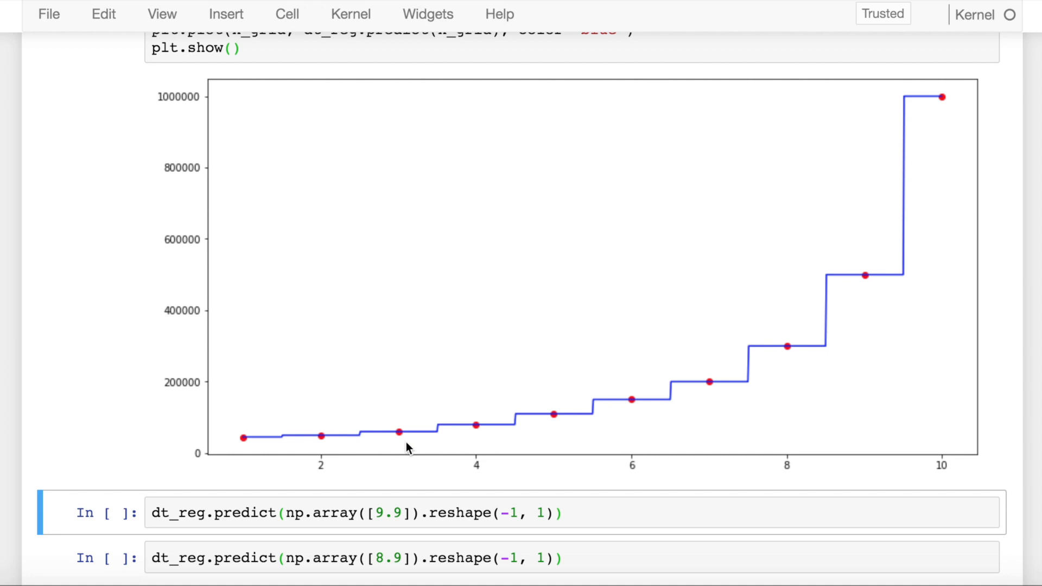
{"action": "mouse_move", "coordinate": [923, 116]}
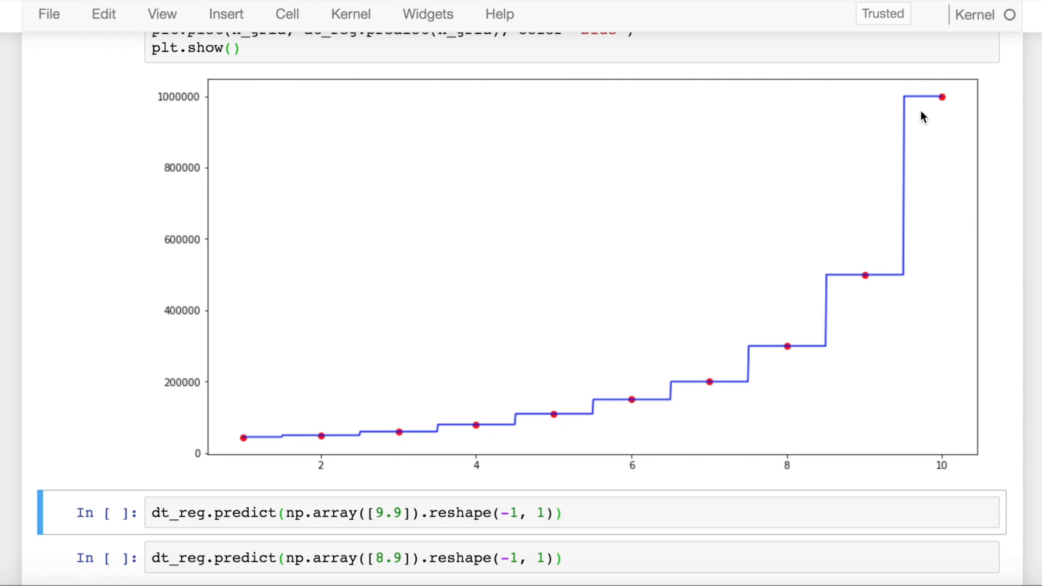
{"action": "mouse_move", "coordinate": [887, 283]}
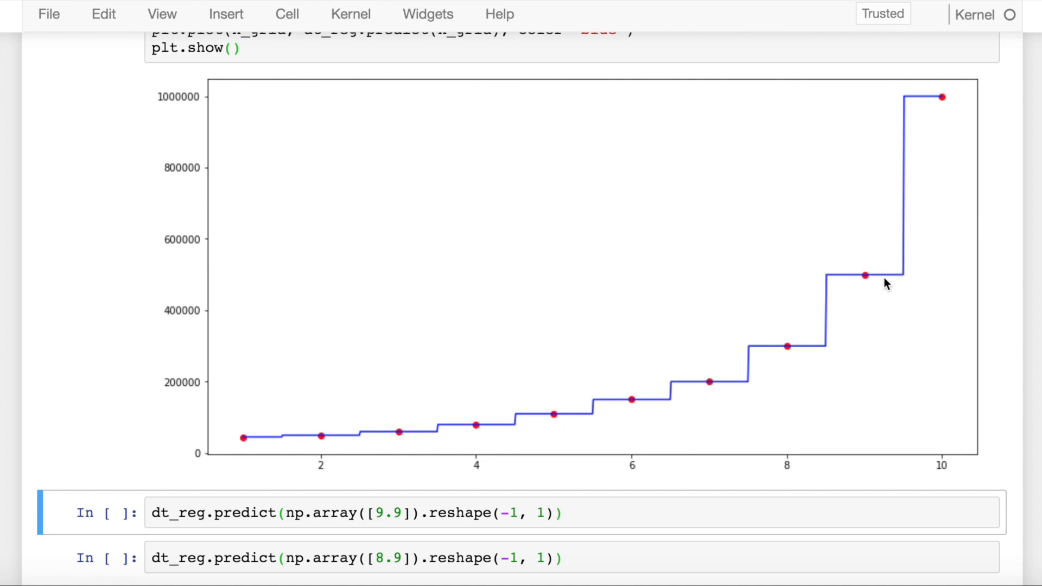
{"action": "mouse_move", "coordinate": [866, 283]}
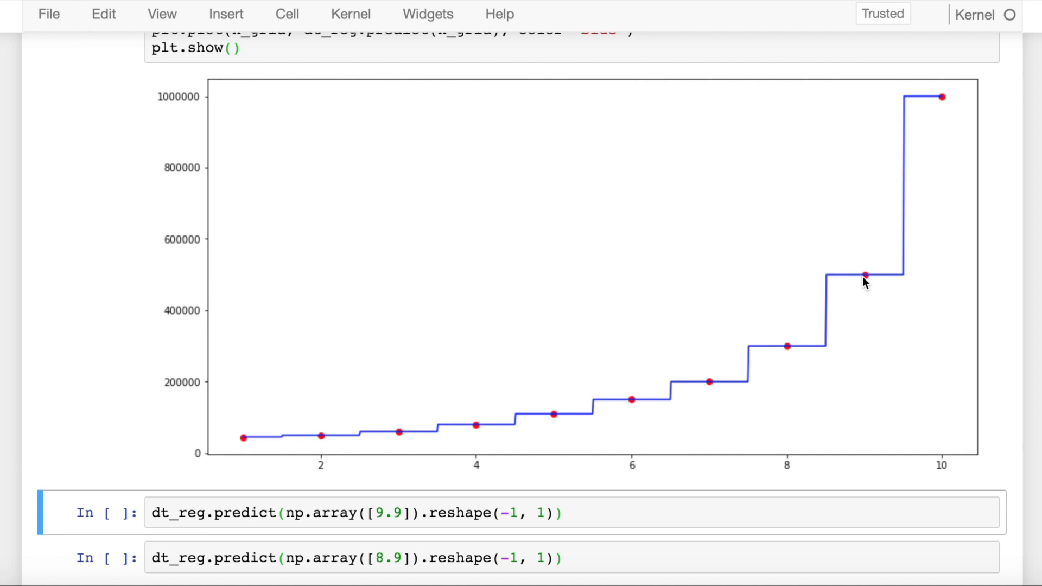
{"action": "mouse_move", "coordinate": [940, 94]}
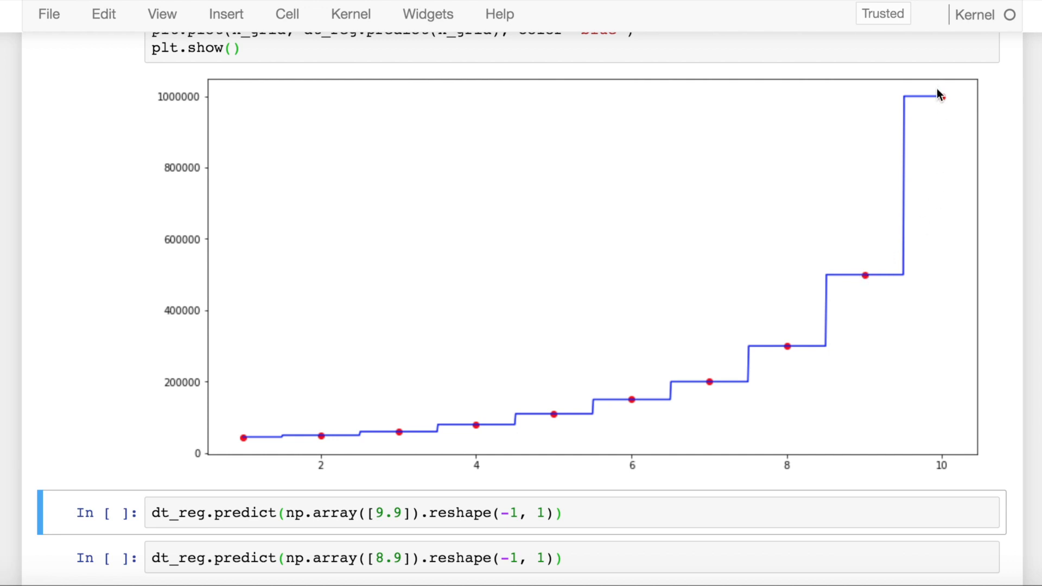
{"action": "mouse_move", "coordinate": [904, 289]}
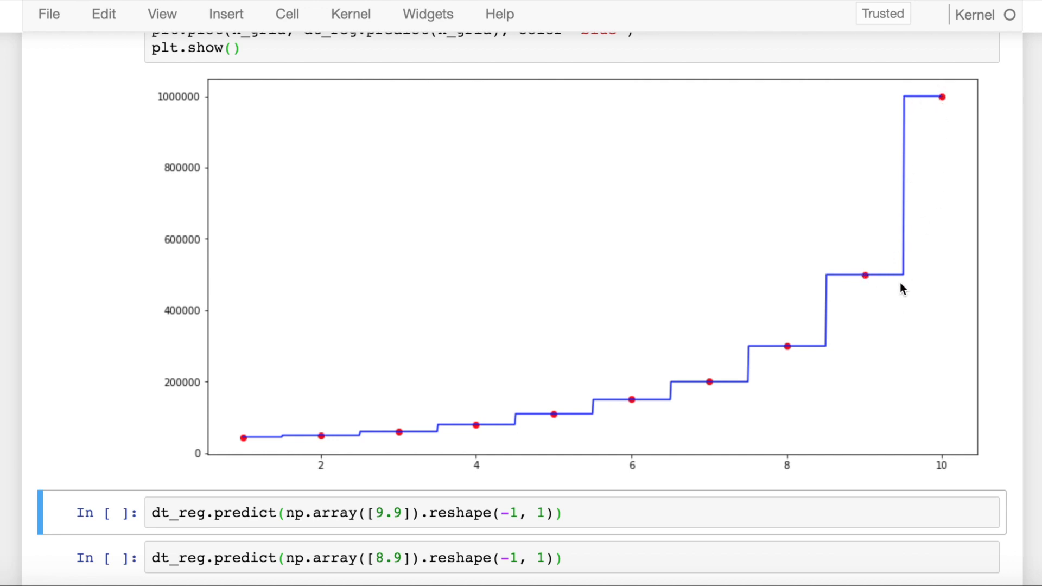
{"action": "mouse_move", "coordinate": [913, 148]}
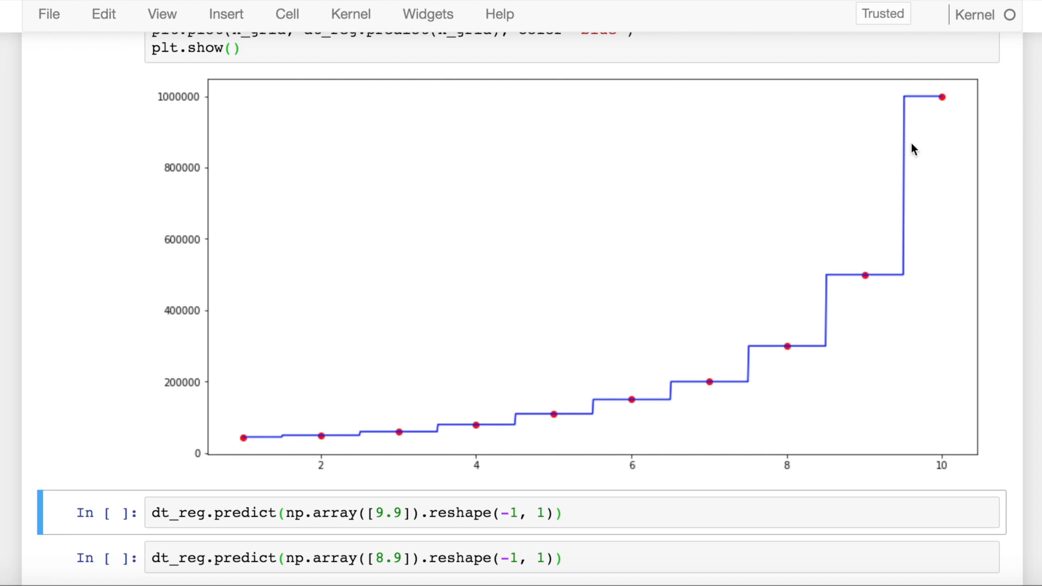
{"action": "mouse_move", "coordinate": [875, 278]}
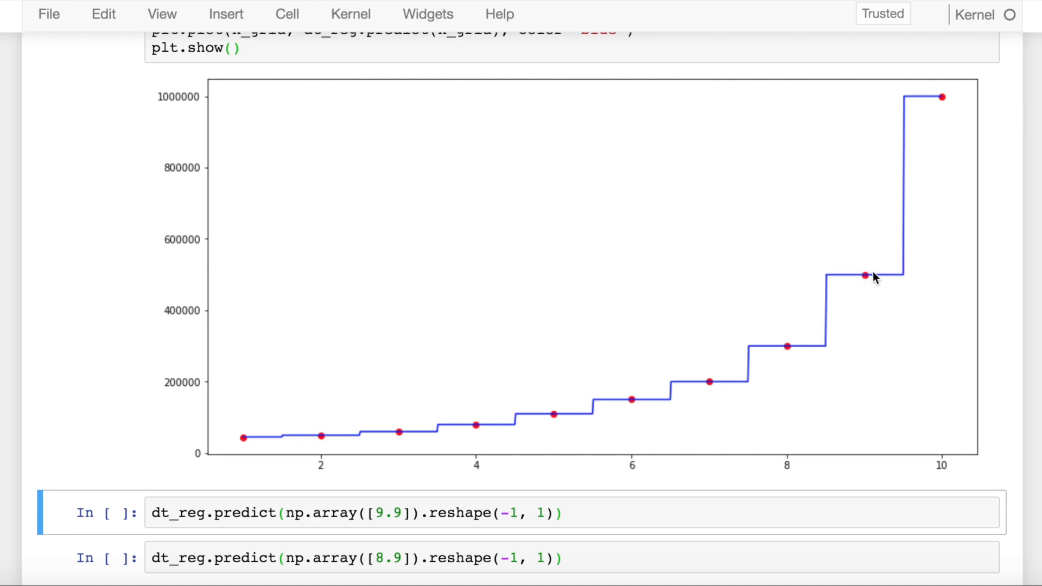
{"action": "mouse_move", "coordinate": [866, 284]}
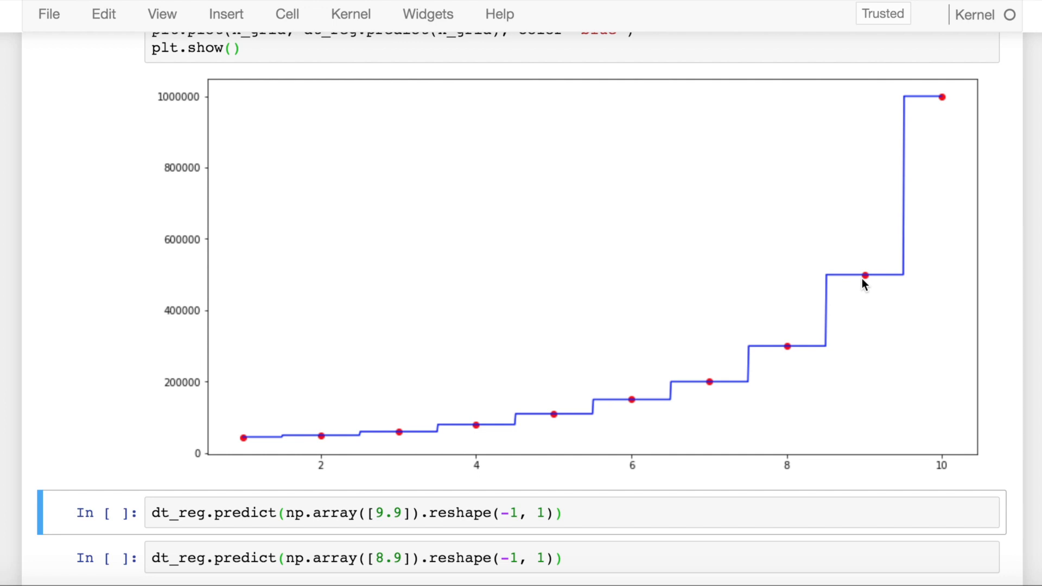
{"action": "mouse_move", "coordinate": [952, 90]}
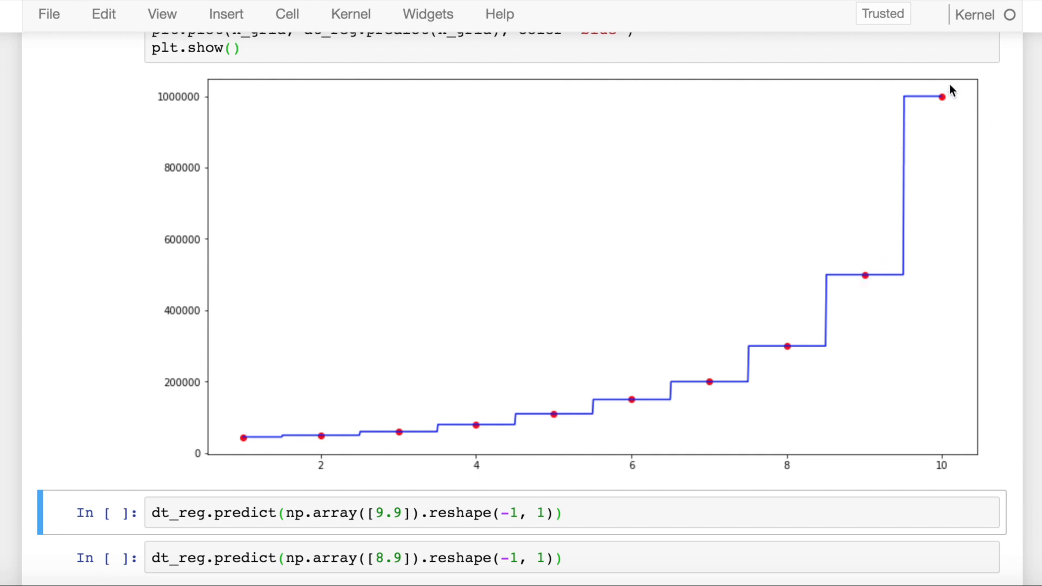
{"action": "mouse_move", "coordinate": [936, 130]}
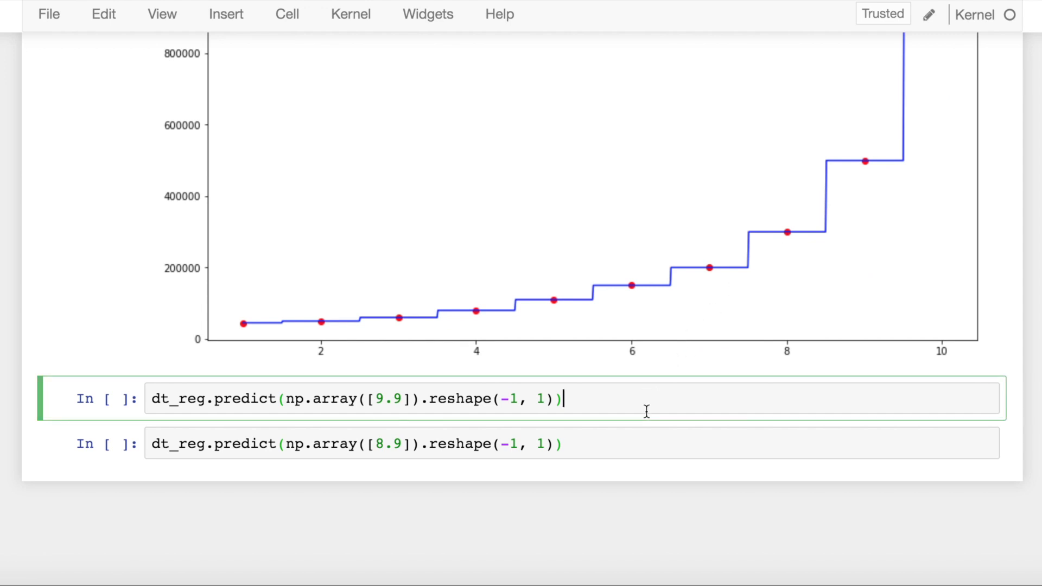
{"action": "key", "text": "shift+enter"}
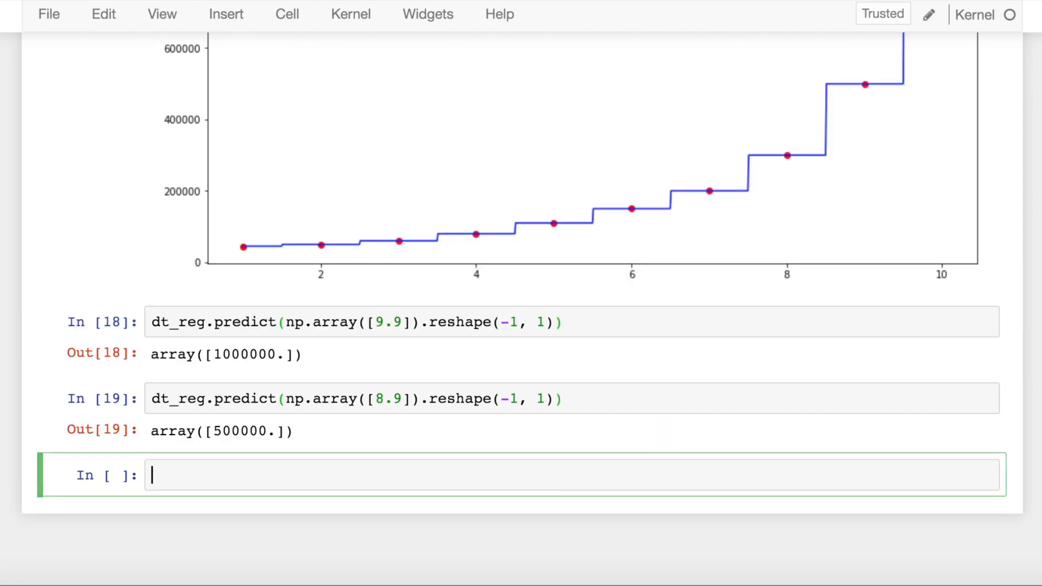